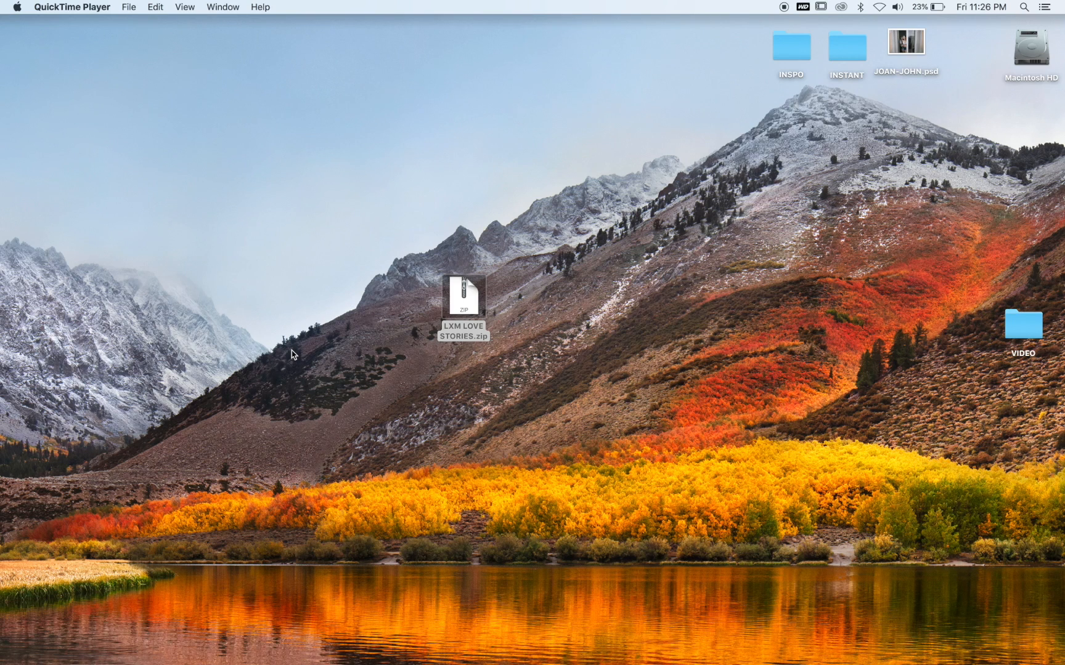
mouse_move(392, 321)
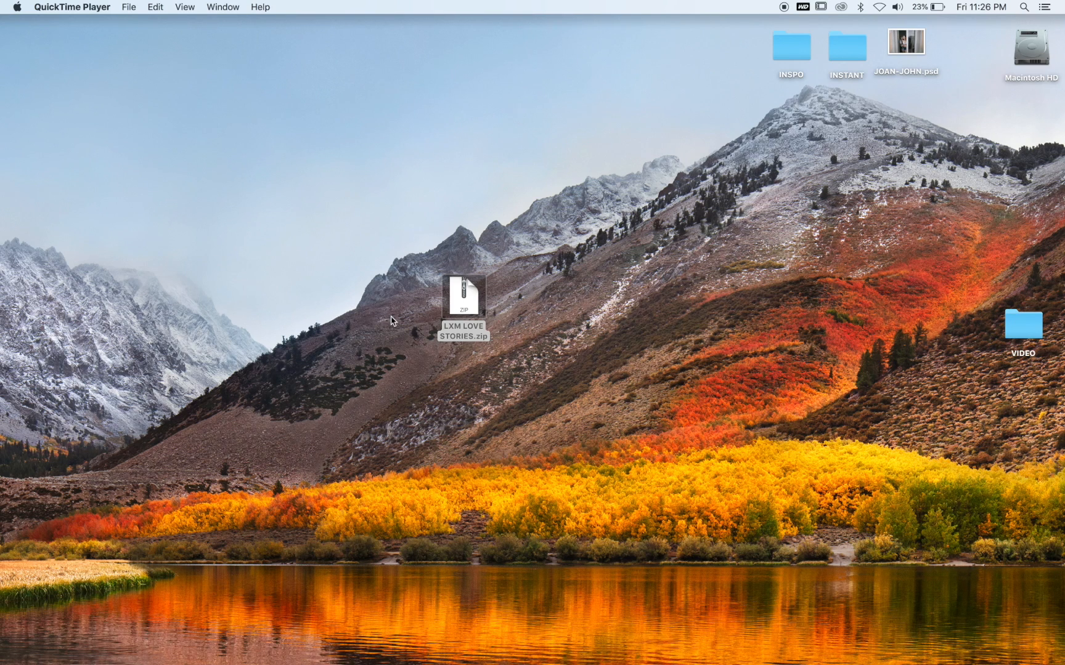
mouse_move(378, 305)
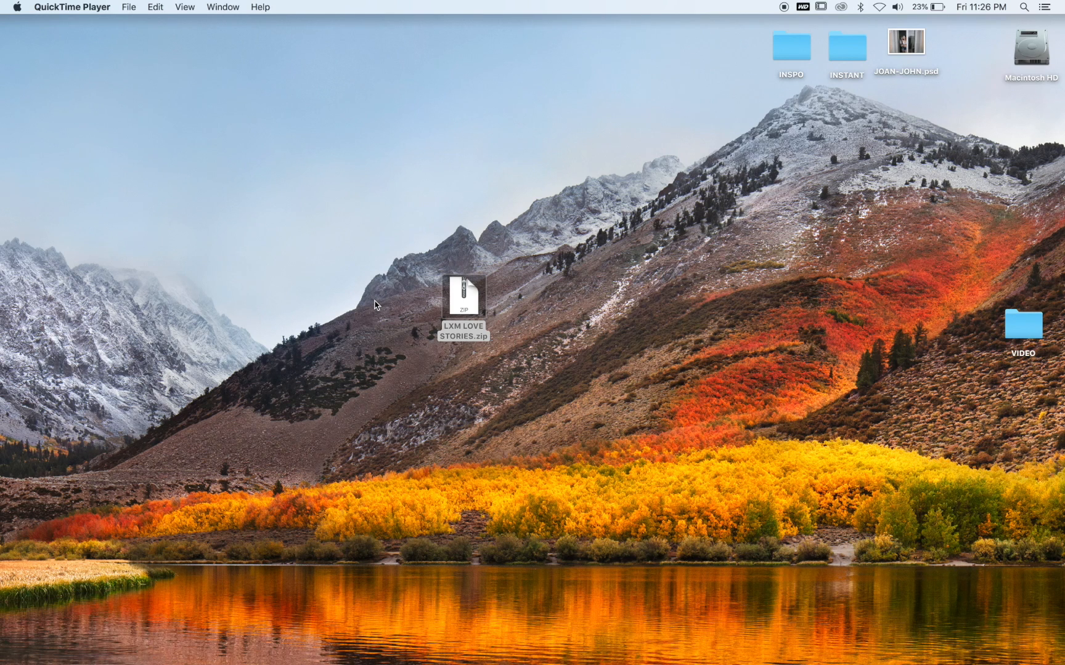
mouse_move(468, 310)
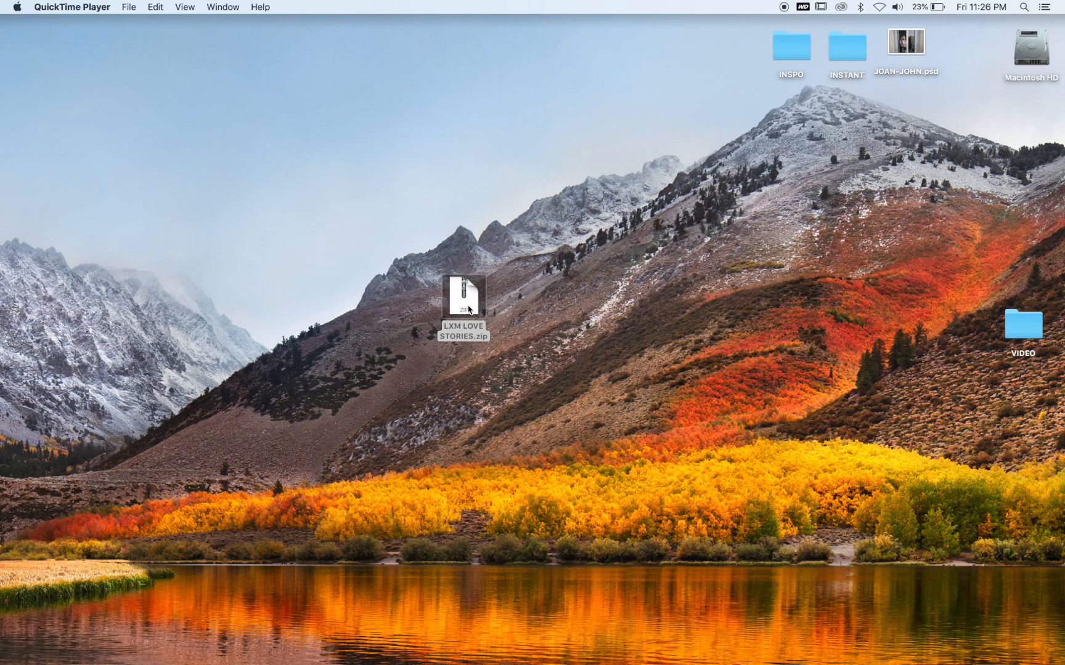
Step: Extract LXM LOVE STORIES.zip on the desktop and open the resulting folder
double_click(463, 298)
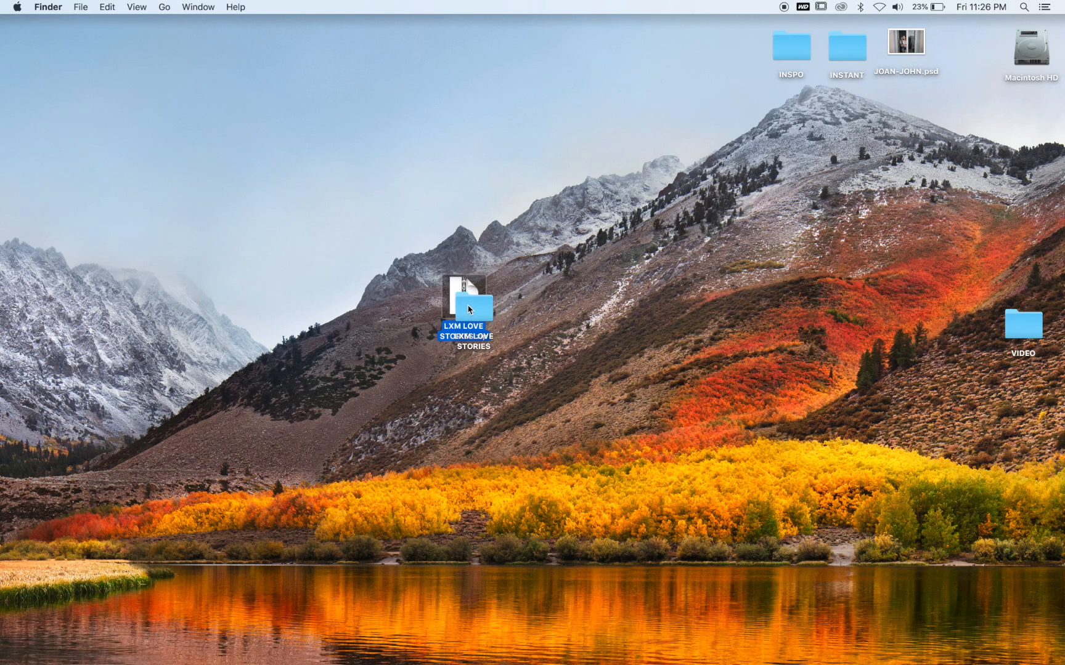
right_click(464, 309)
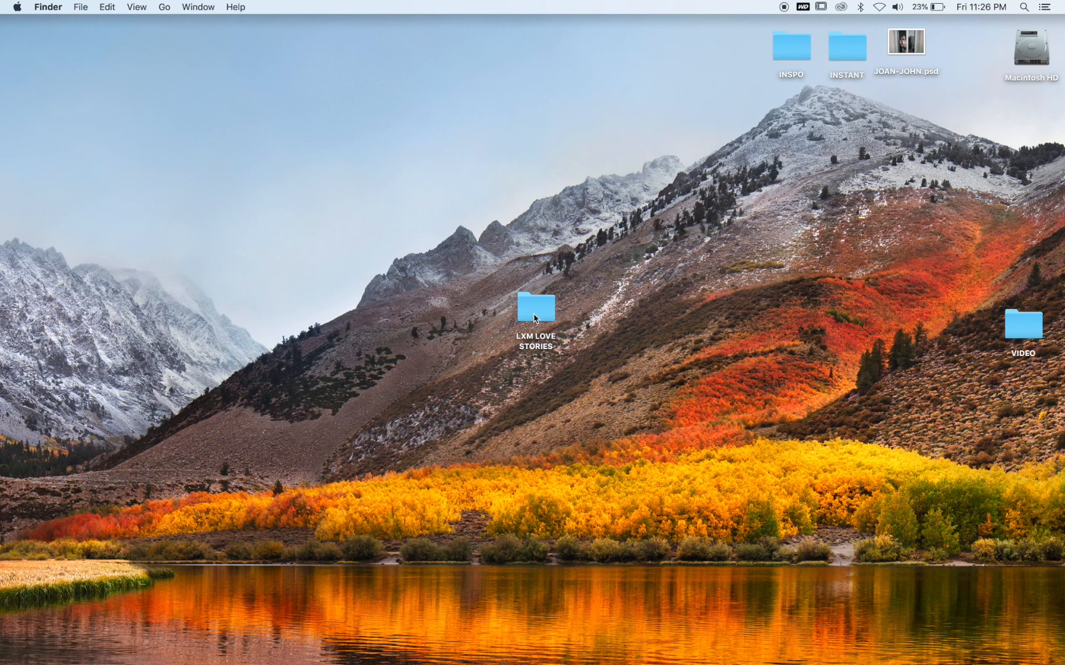
double_click(536, 307)
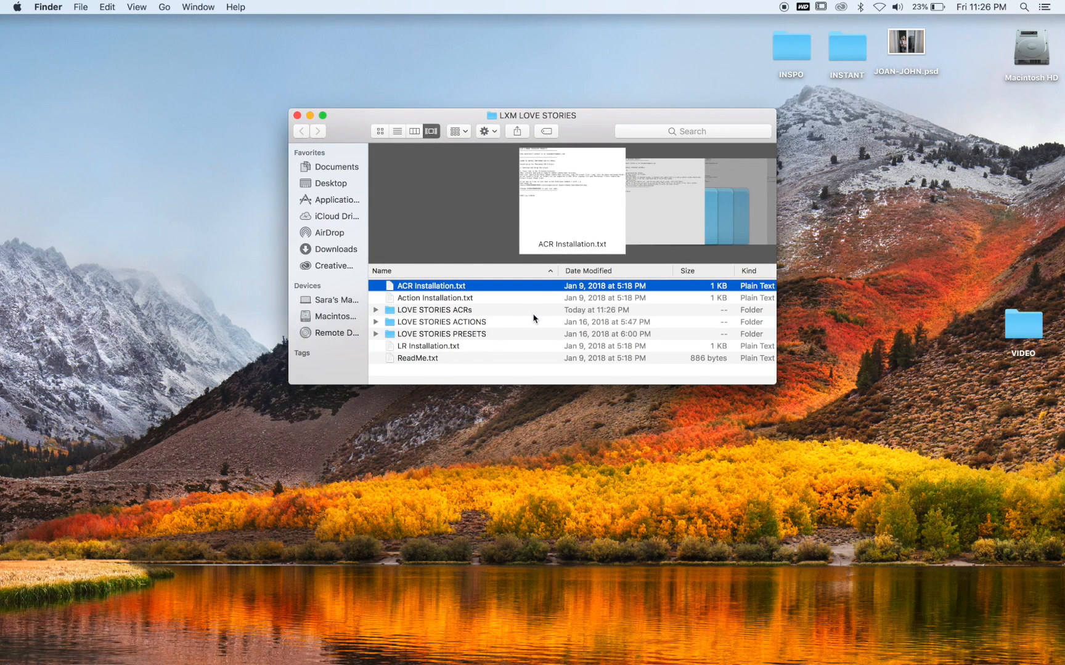
mouse_move(406, 313)
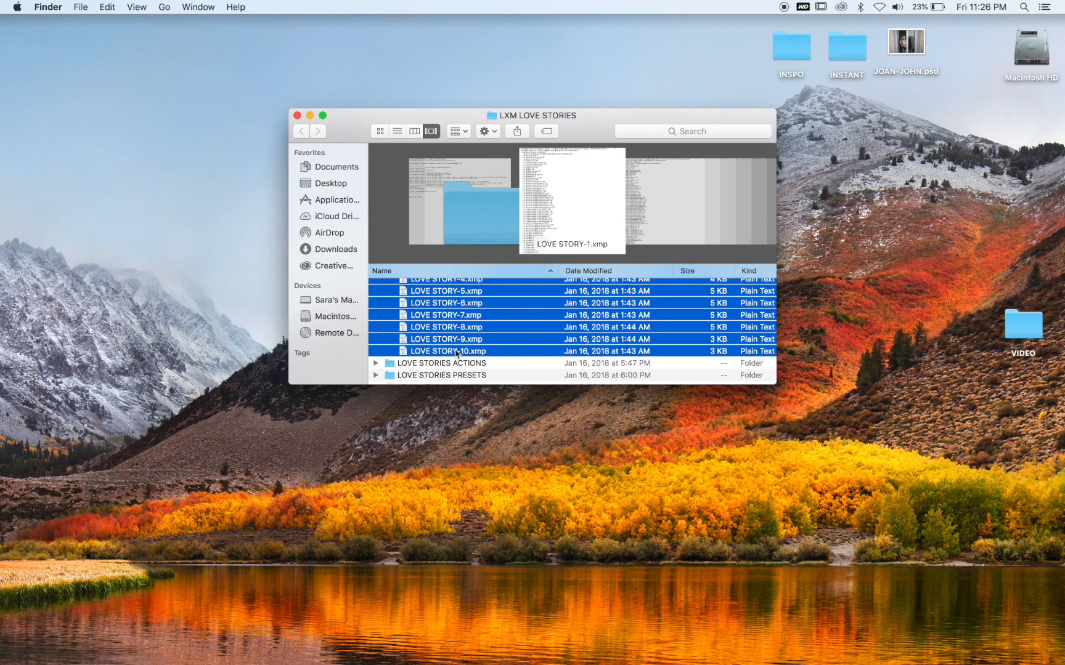
mouse_move(455, 340)
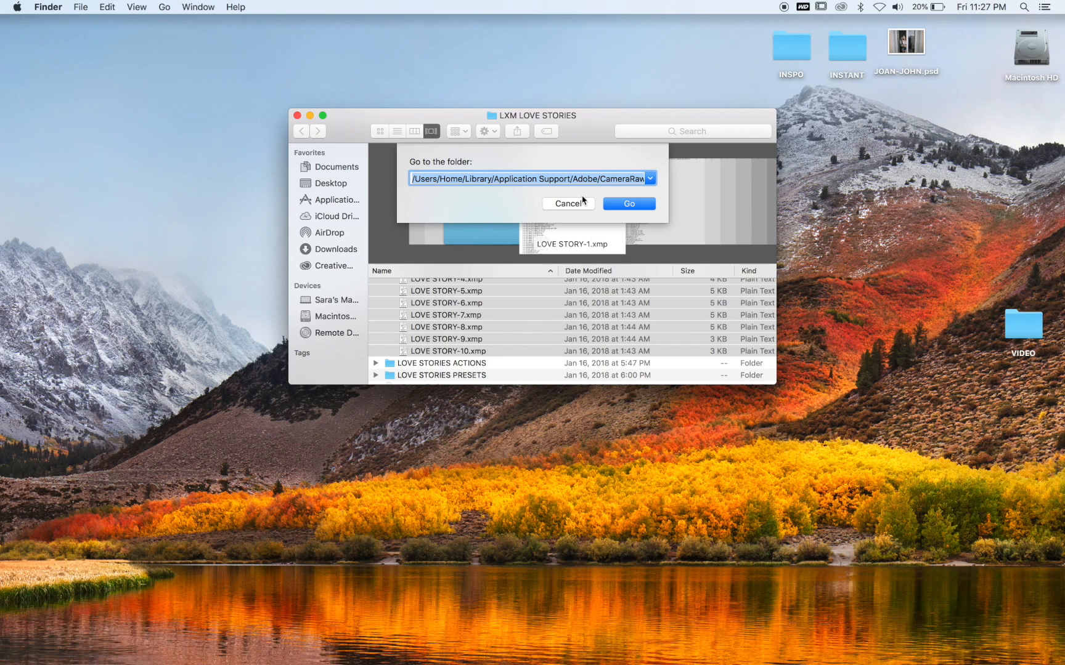
mouse_move(501, 181)
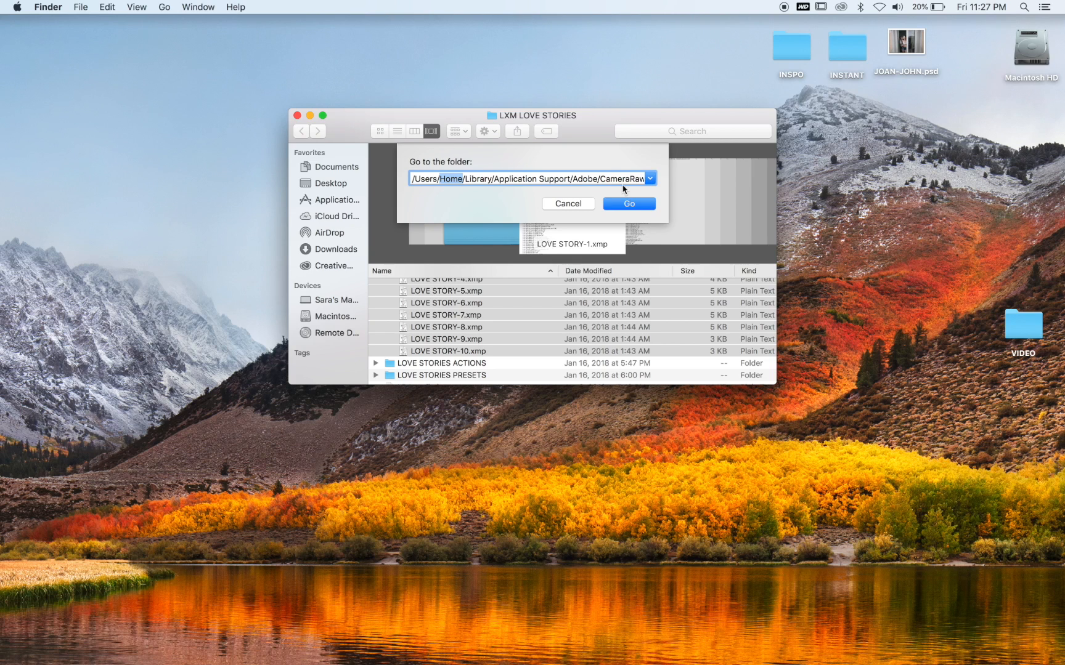
Step: Jump to ~/Library/Application Support/Adobe/CameraRaw/Settings via Go to Folder
click(627, 204)
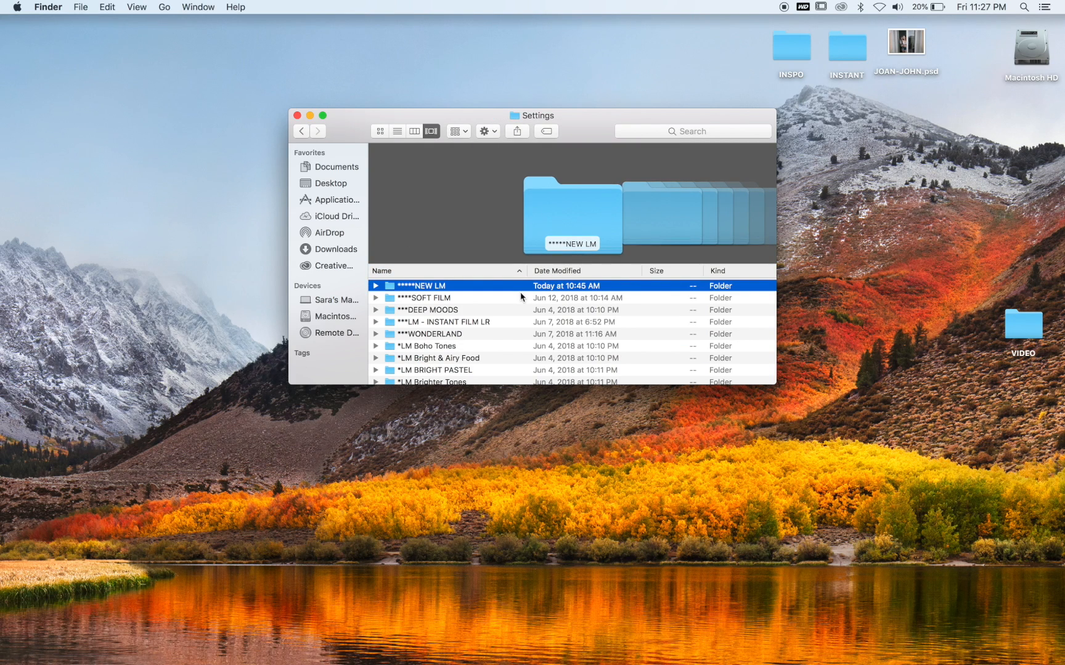
mouse_move(505, 290)
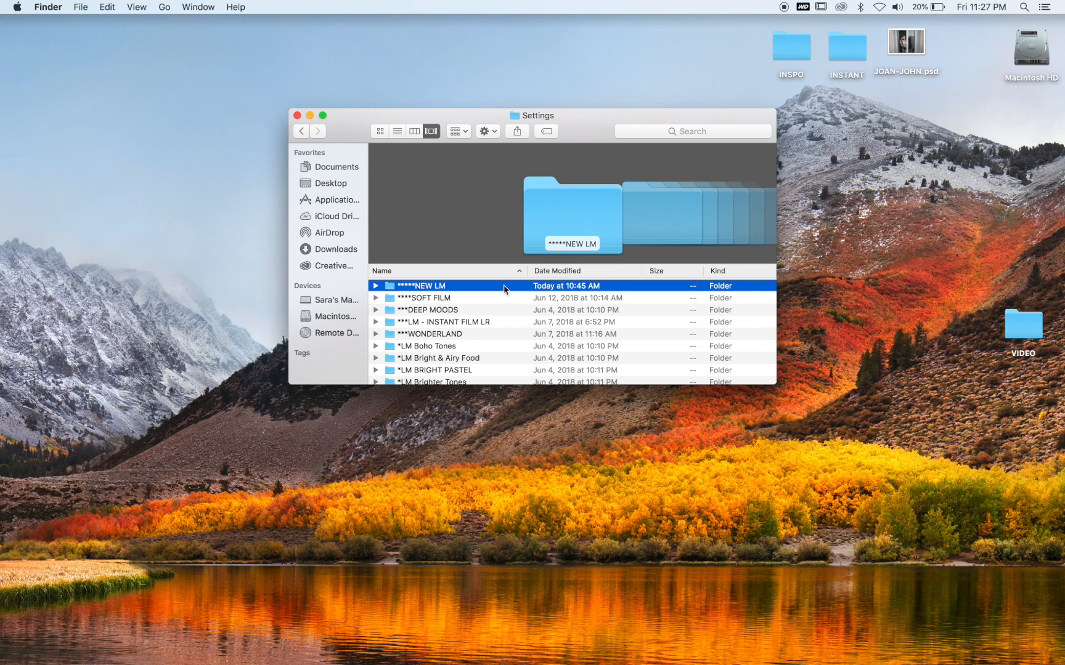
mouse_move(503, 292)
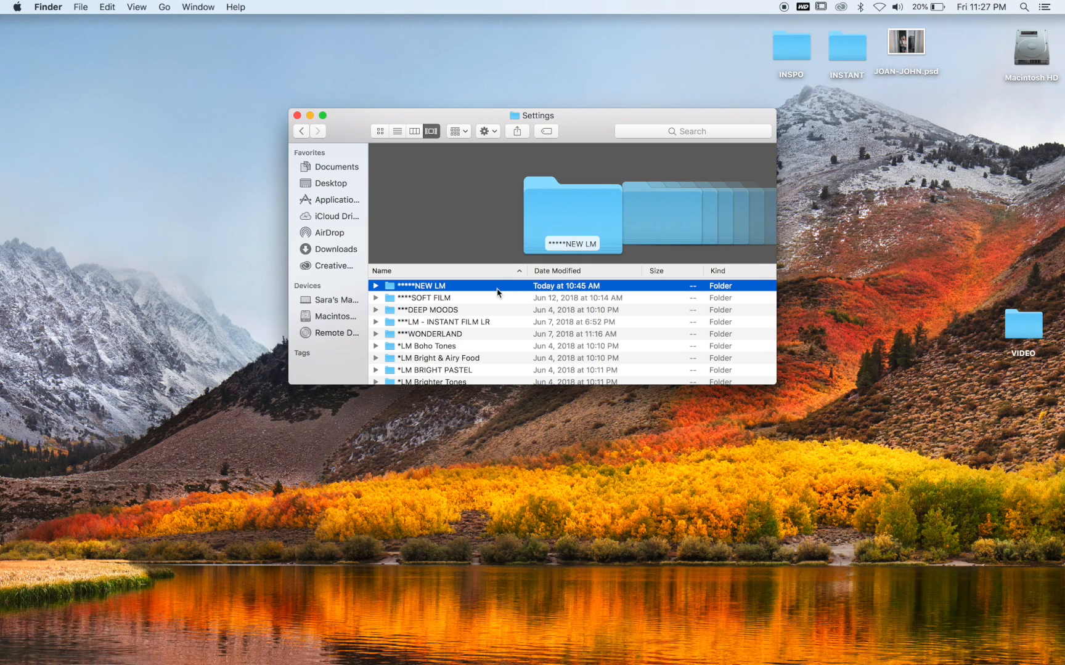
Step: Scroll the Settings folder to confirm the LOVE STORY .xmp presets are present
scroll(down, 3)
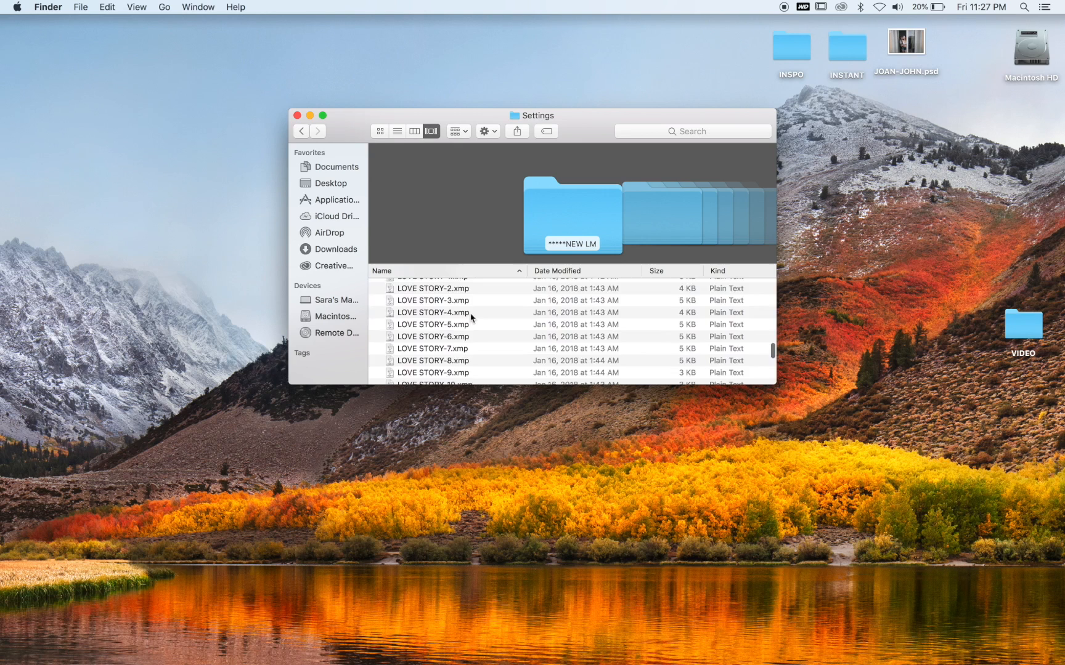
scroll(up, 3)
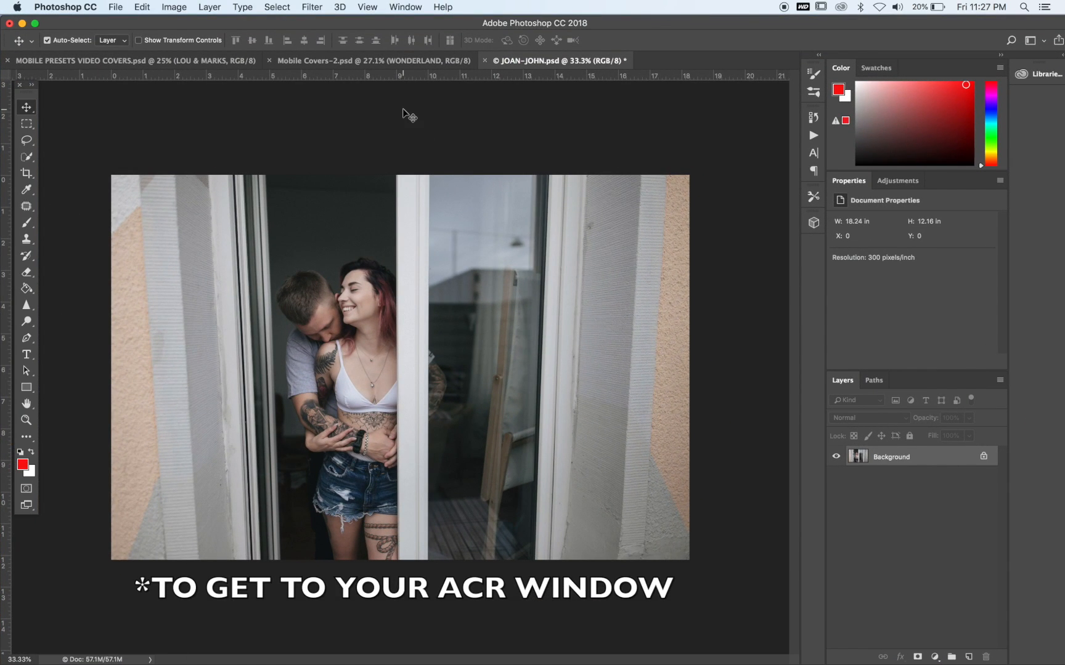
Step: Bring the JOAN-JOHN photo into the Camera Raw filter and show the User Presets list
click(311, 7)
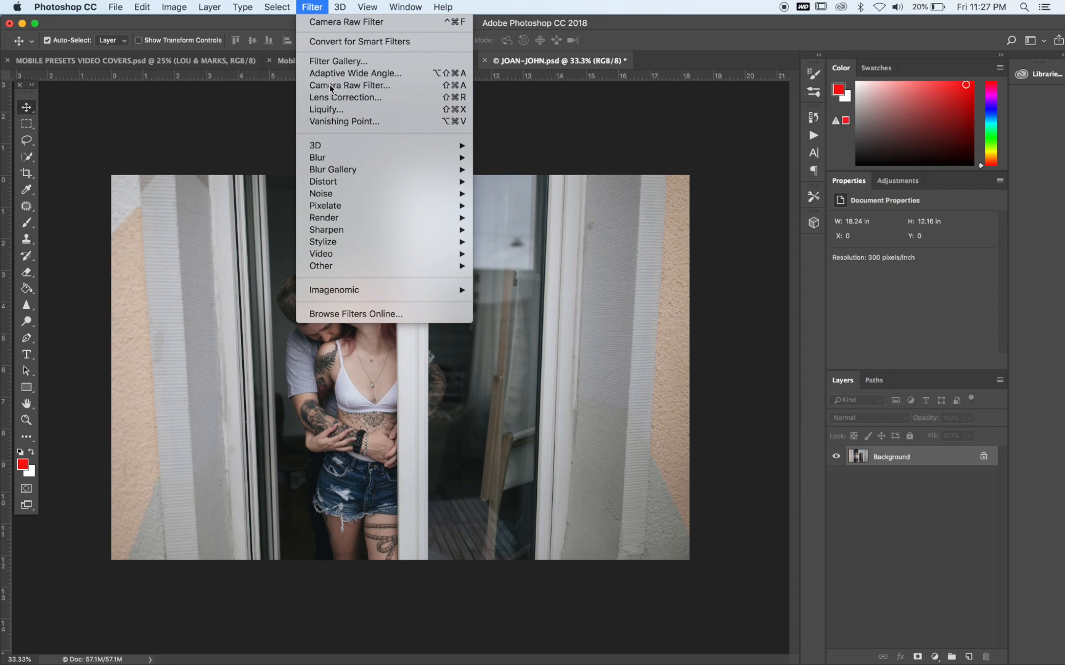
click(350, 85)
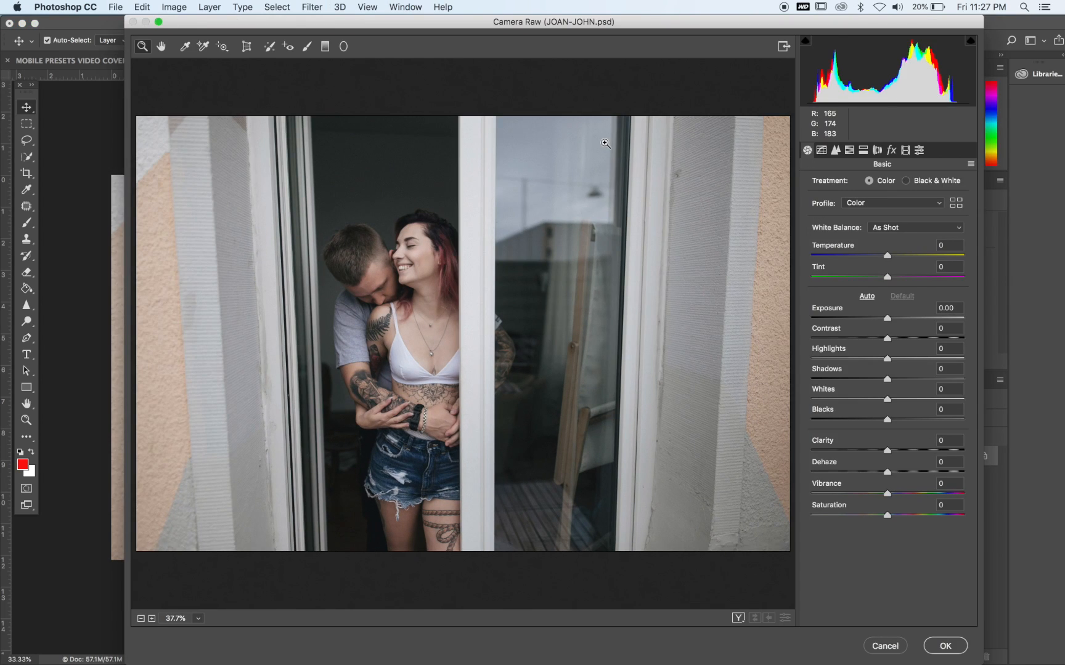
mouse_move(917, 159)
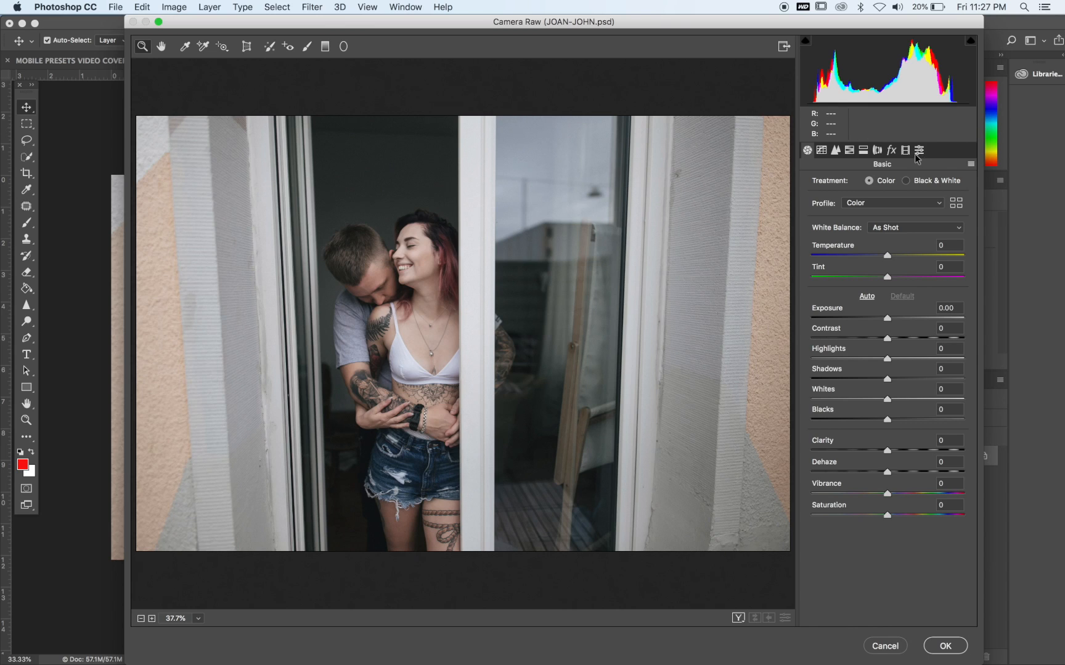
click(918, 150)
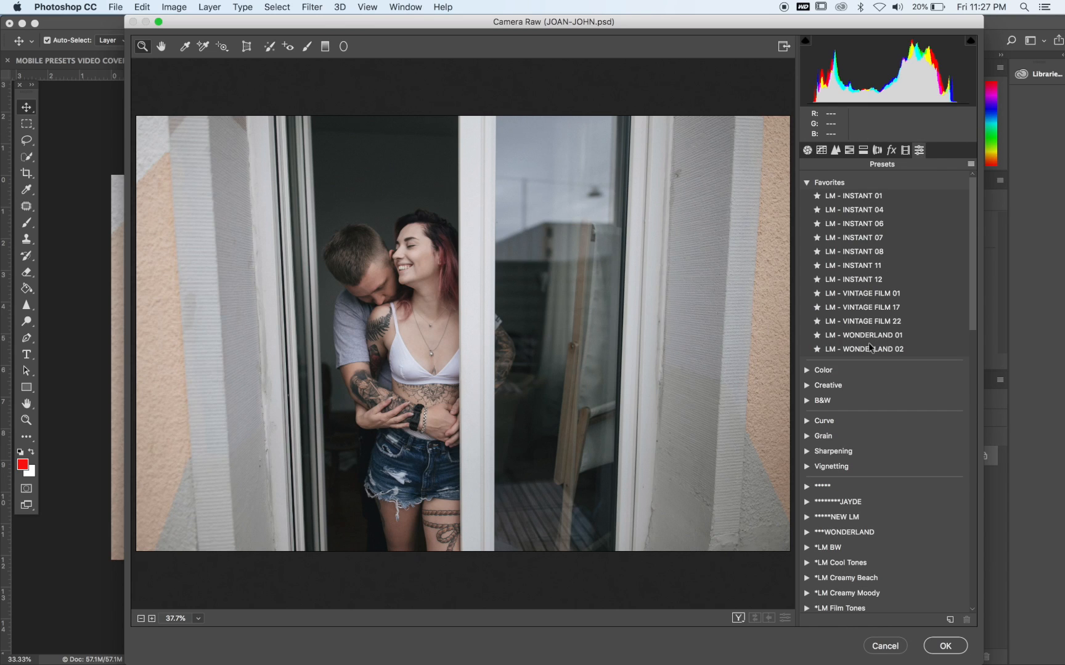
scroll(down, 3)
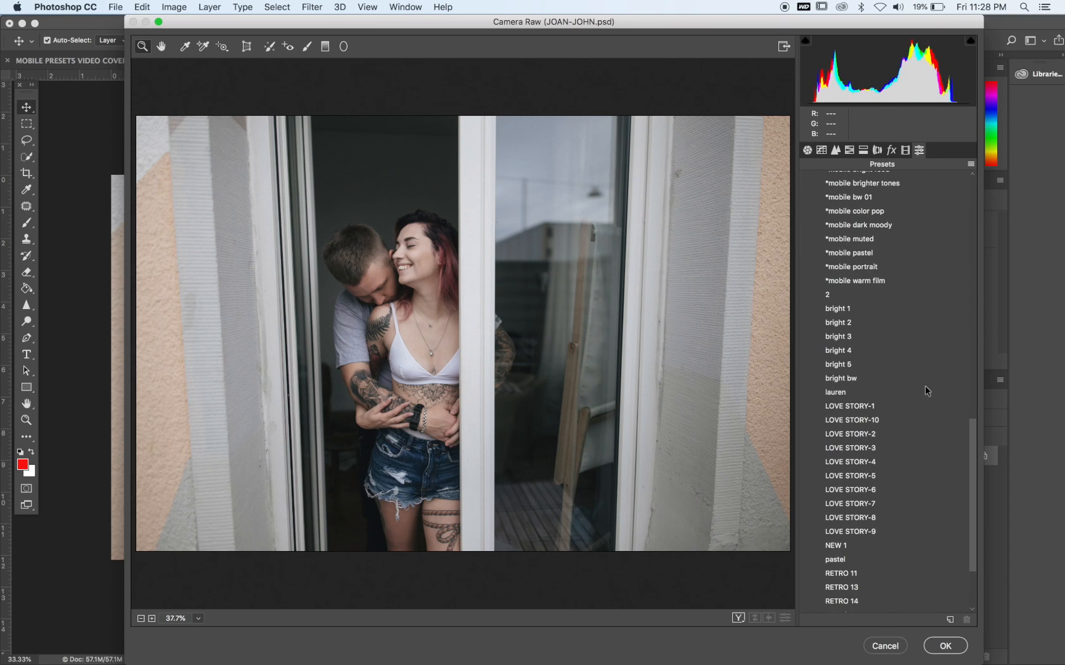
scroll(up, 3)
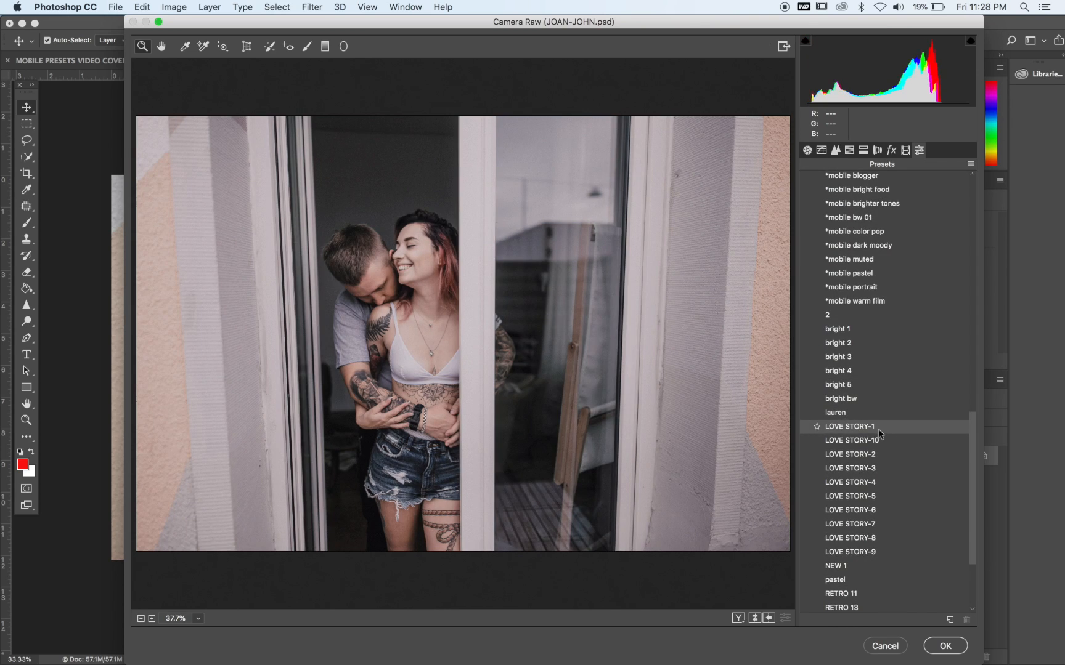
Step: Preview LOVE STORY-10, LOVE STORY-2 and NEW 1, then close Camera Raw without applying
click(853, 440)
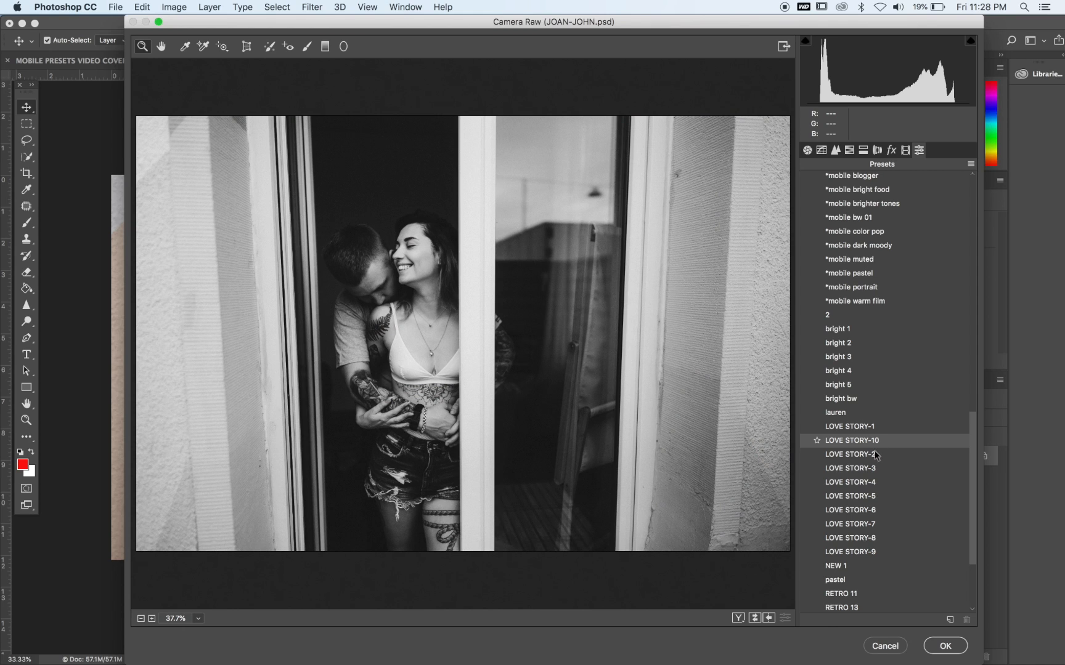
click(851, 454)
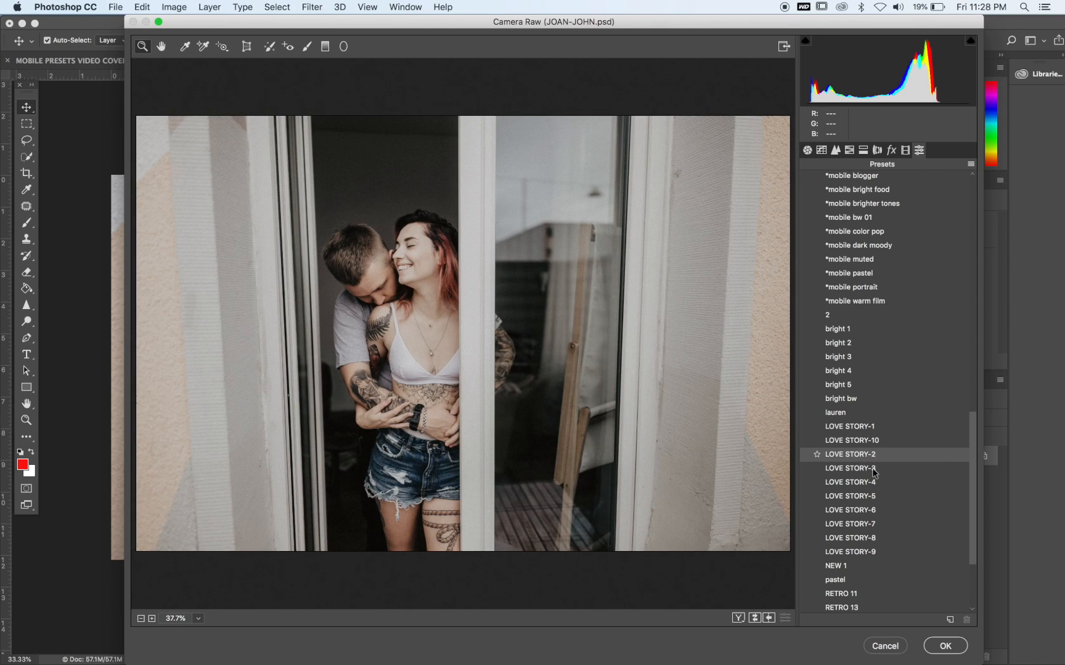
click(837, 565)
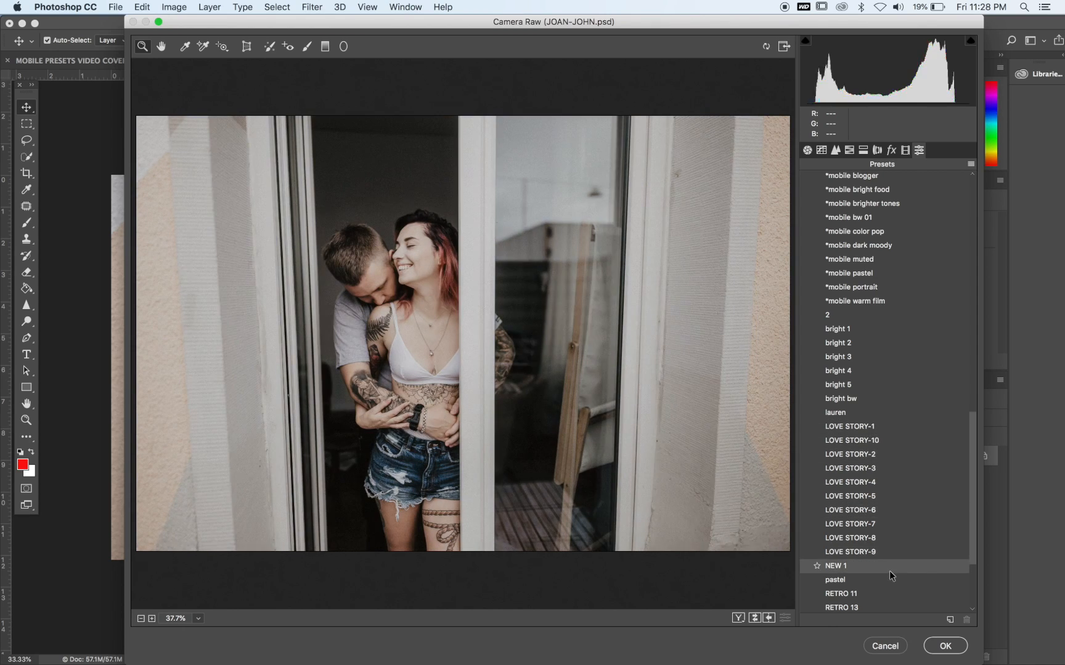
click(943, 646)
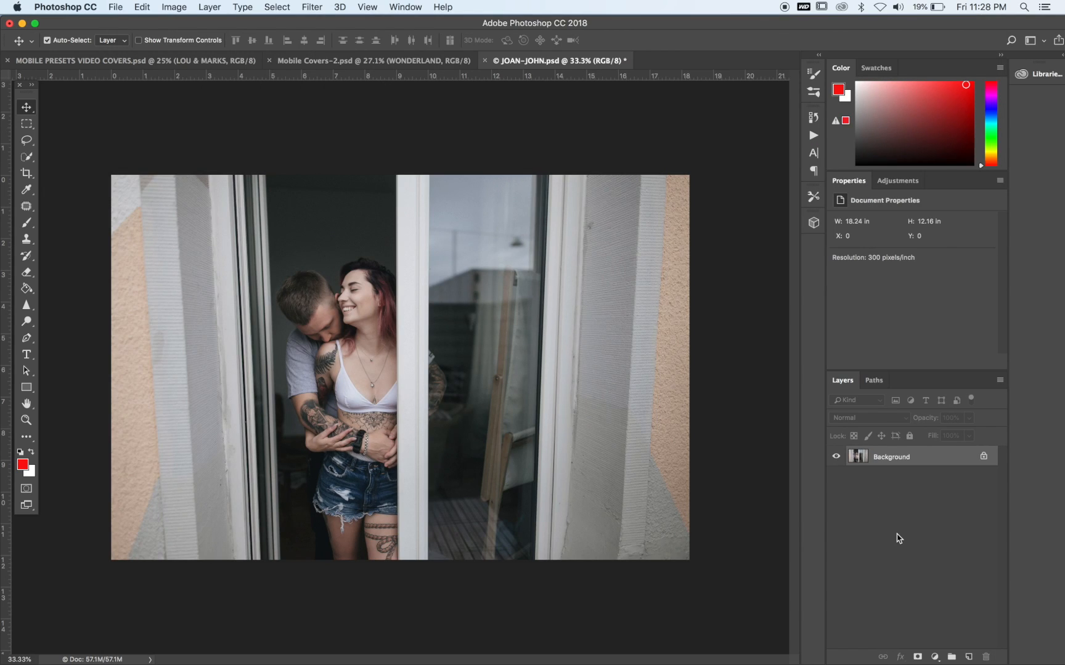
Step: Duplicate the Background layer and bring Layer 1 into Camera Raw at the presets list
click(312, 7)
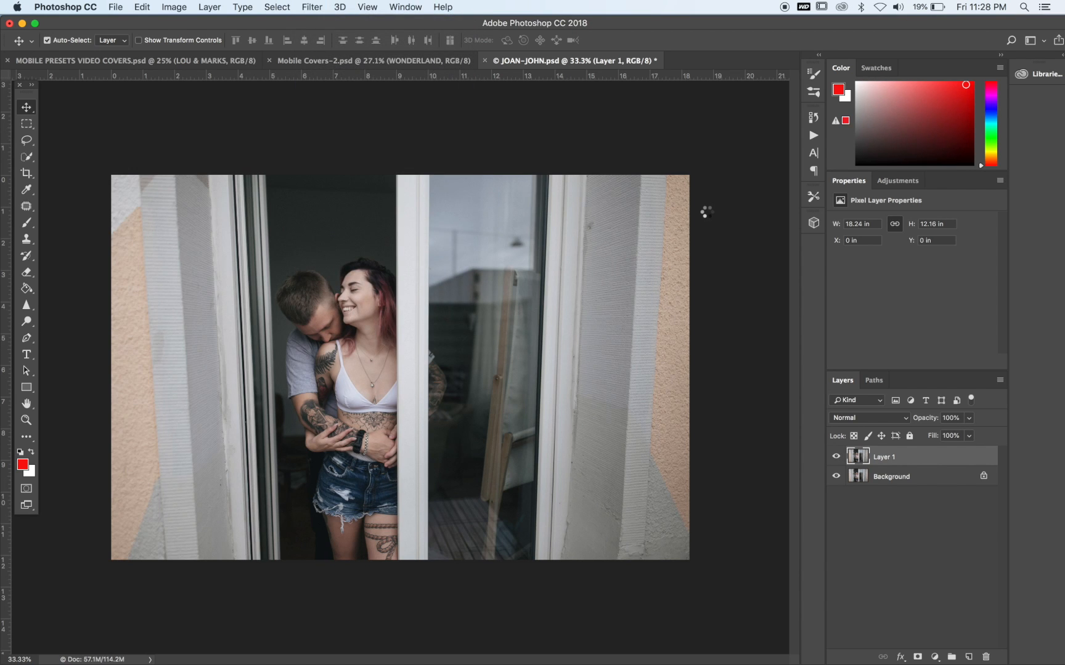
click(311, 7)
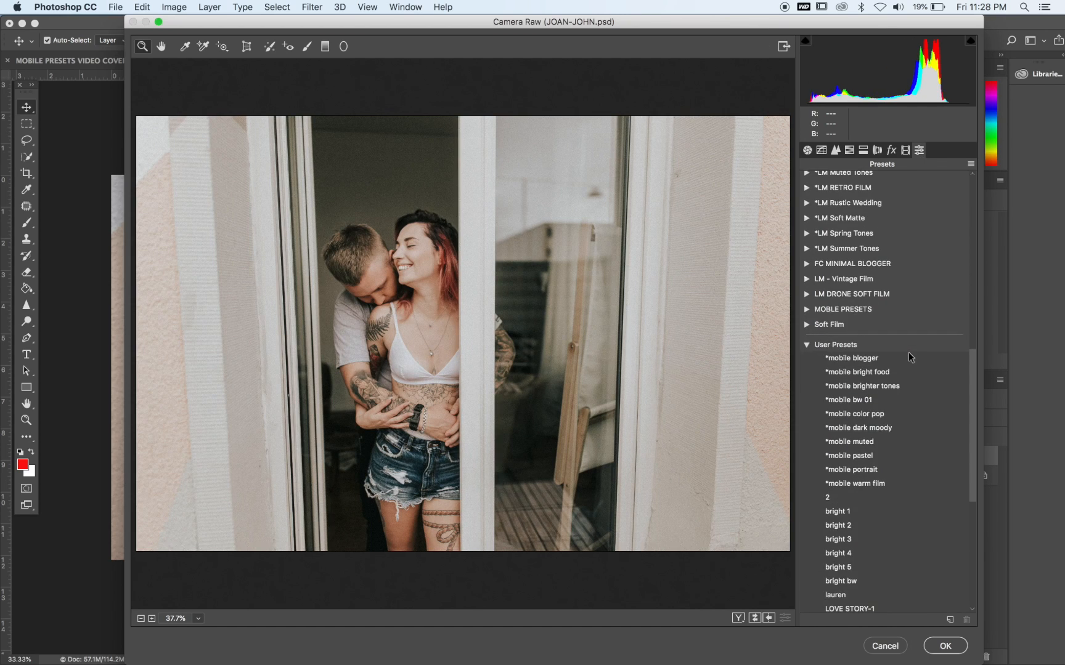
scroll(down, 3)
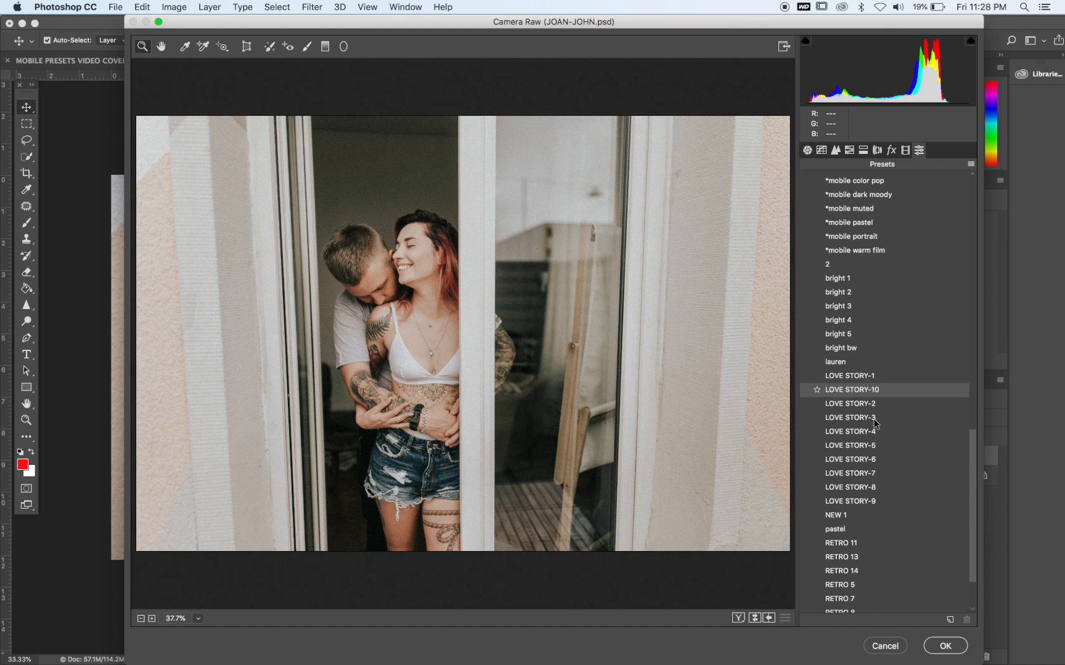
click(850, 404)
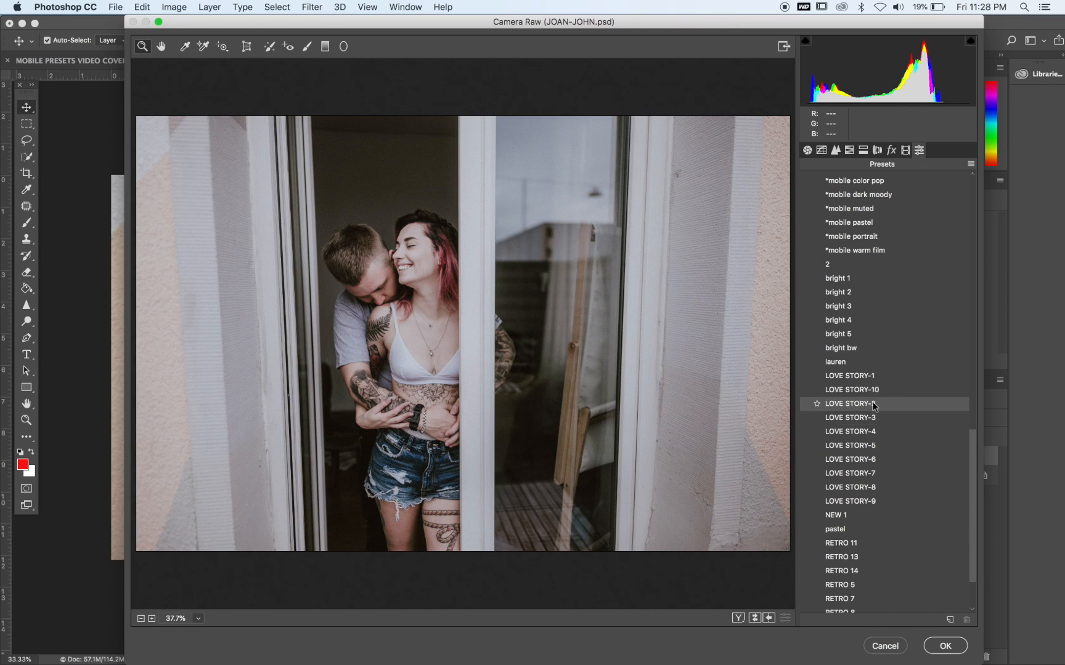
Step: Apply LOVE STORY-2 to Layer 1, accept it, and duplicate that layer as Layer 1 copy
click(850, 403)
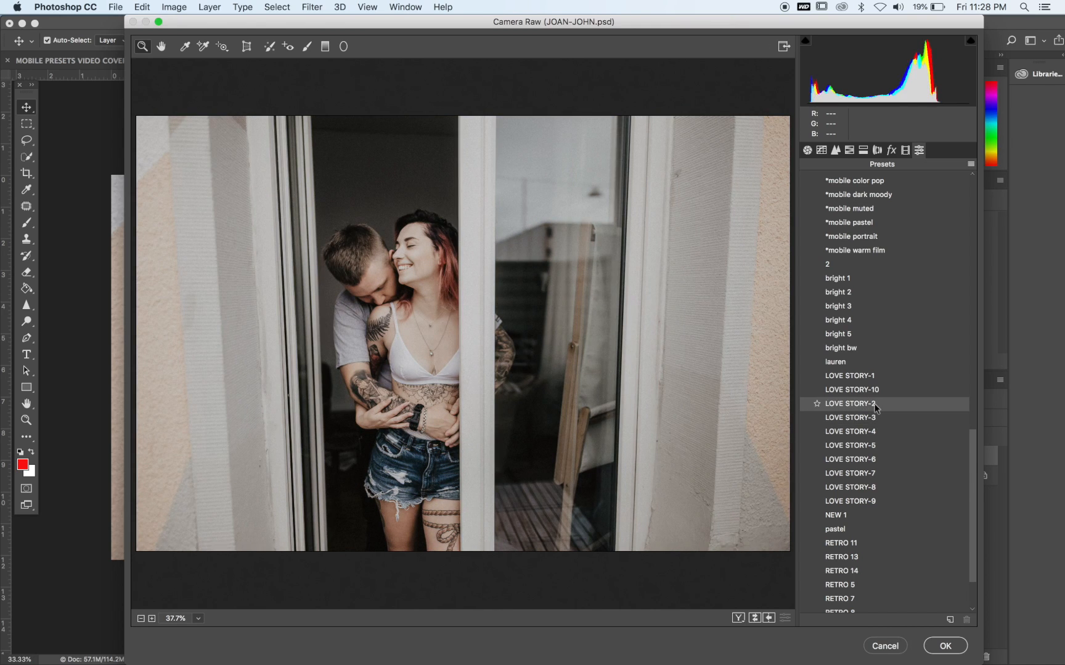
click(849, 404)
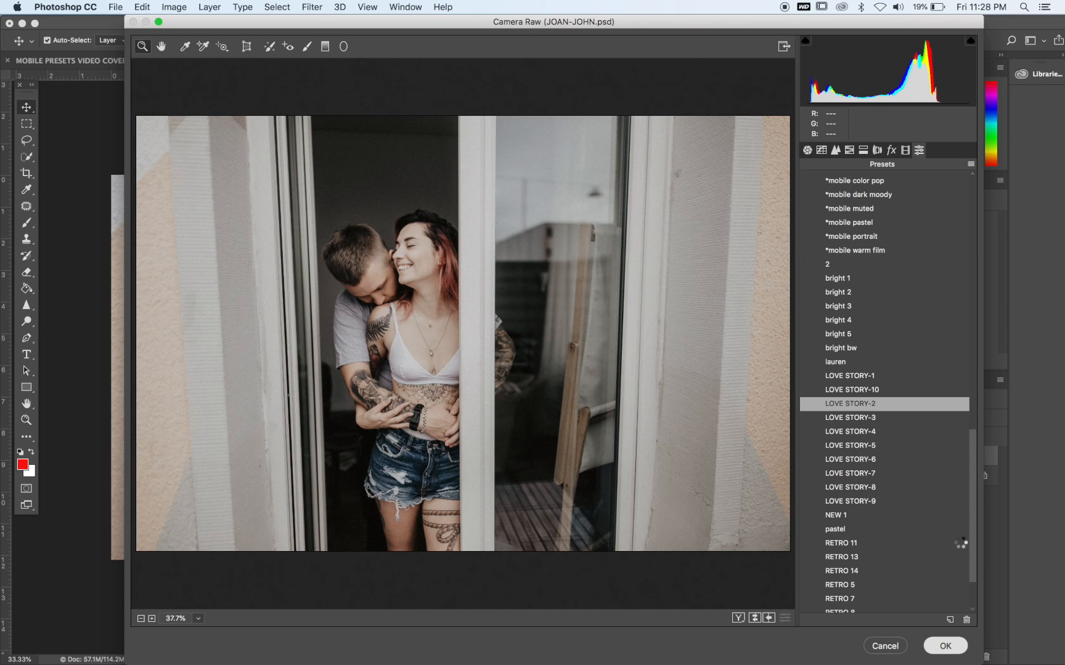
click(943, 646)
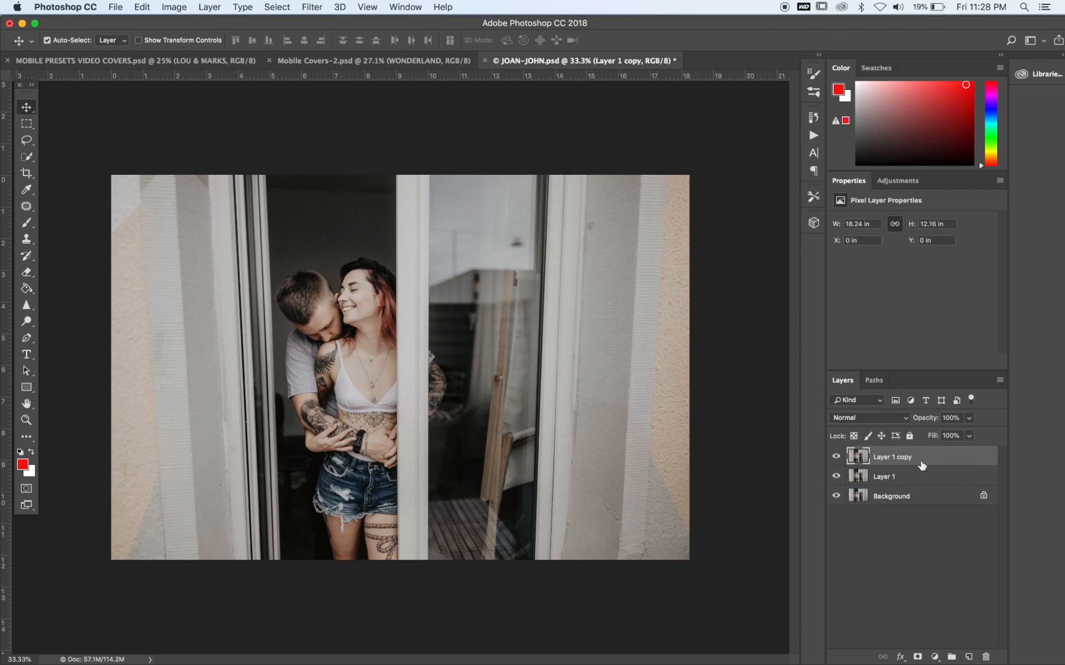
click(311, 7)
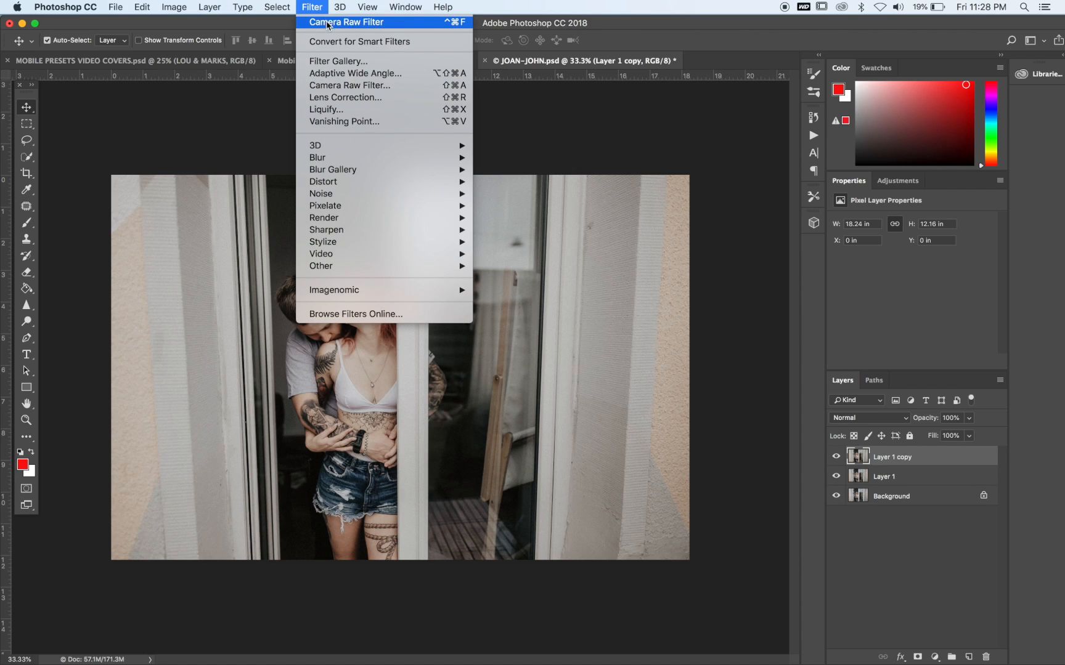